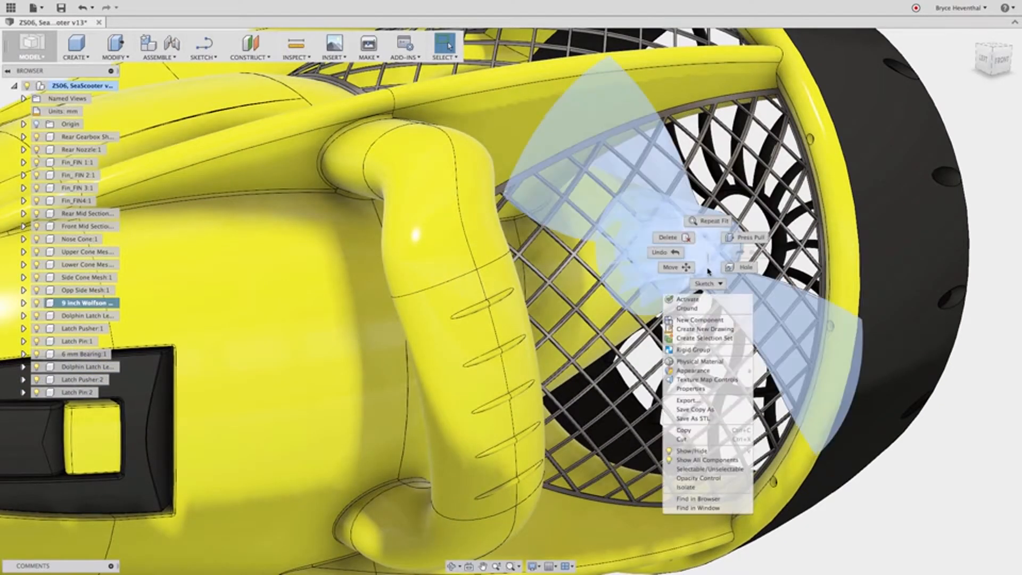
Drag the seat edges into a taper and bridge the faces across the seat top
{"action": "left_click", "coordinate": [685, 485]}
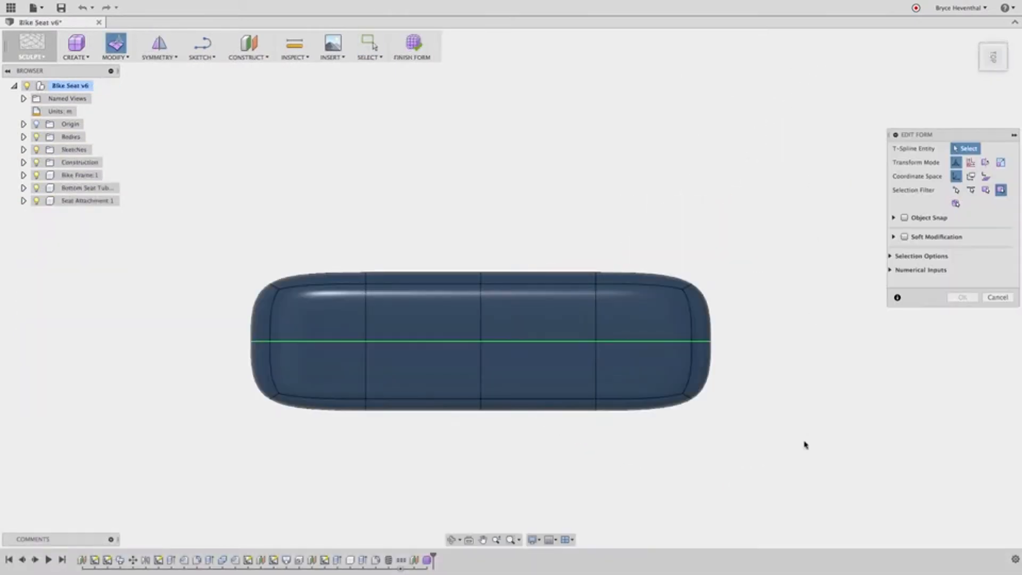
{"action": "left_click_drag", "start_coordinate": [482, 339], "coordinate": [536, 380]}
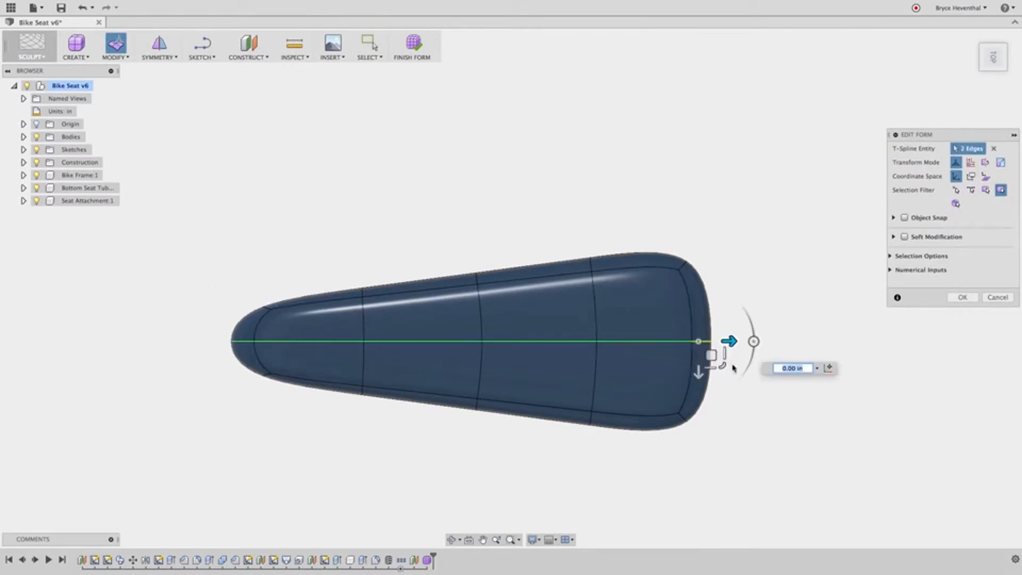
{"action": "left_click_drag", "start_coordinate": [730, 341], "coordinate": [723, 266]}
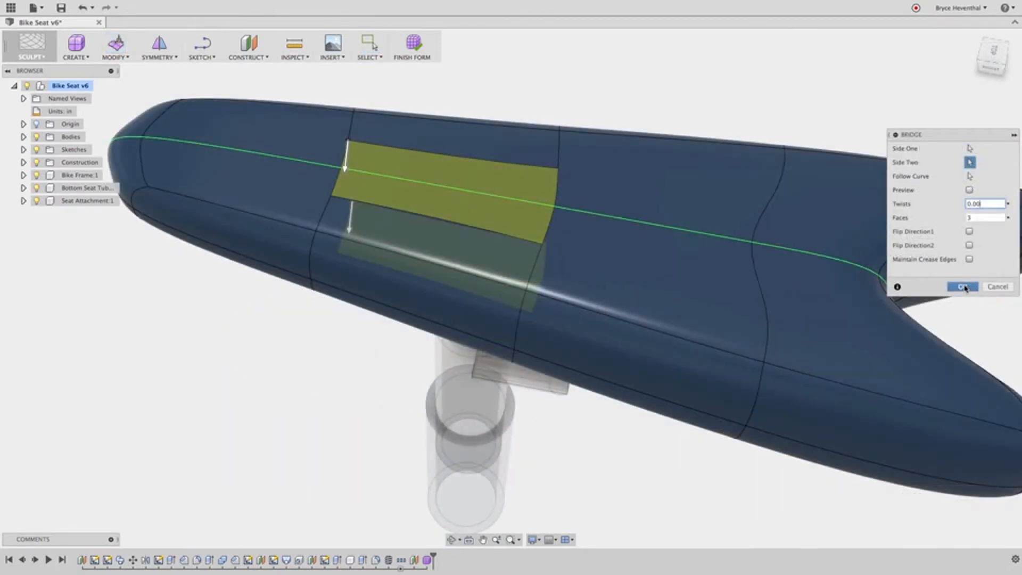
{"action": "left_click", "coordinate": [964, 286]}
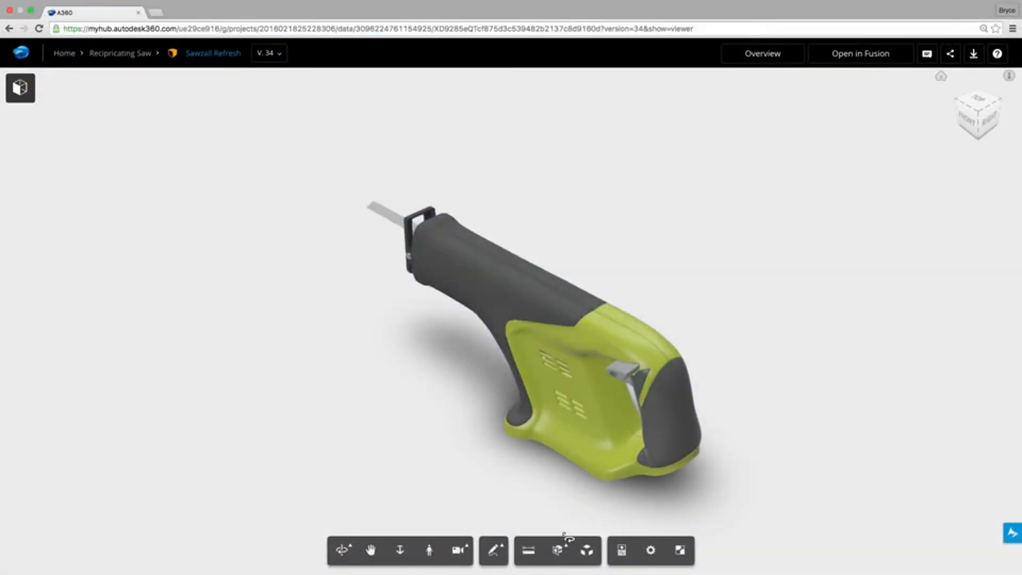
View the Sawzall Refresh reciprocating saw in the A360 web viewer
{"action": "left_click", "coordinate": [557, 549]}
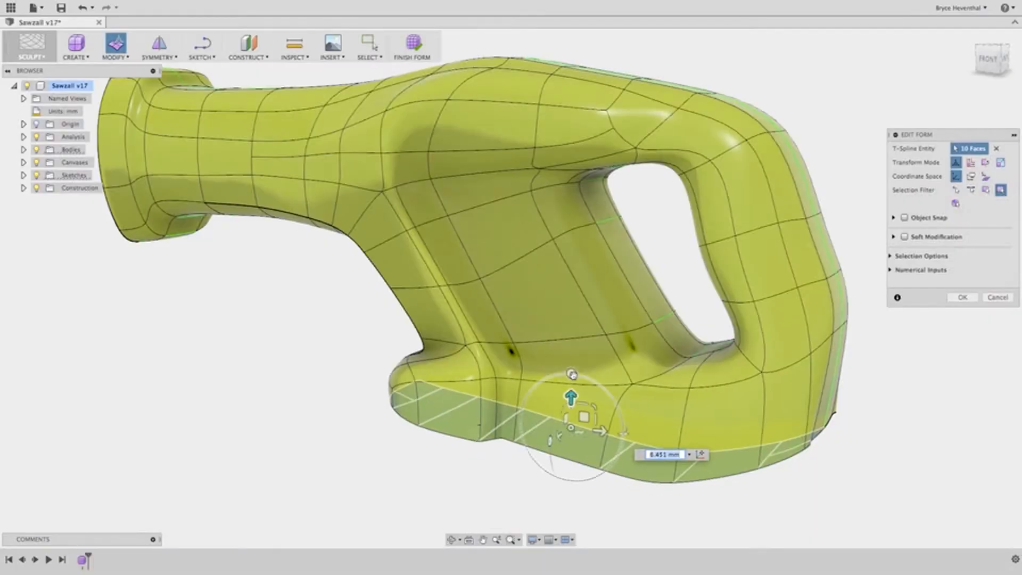
Mark up the connecting rod with the note 'Increase Length of Connecting Rod'
{"action": "left_click", "coordinate": [962, 297]}
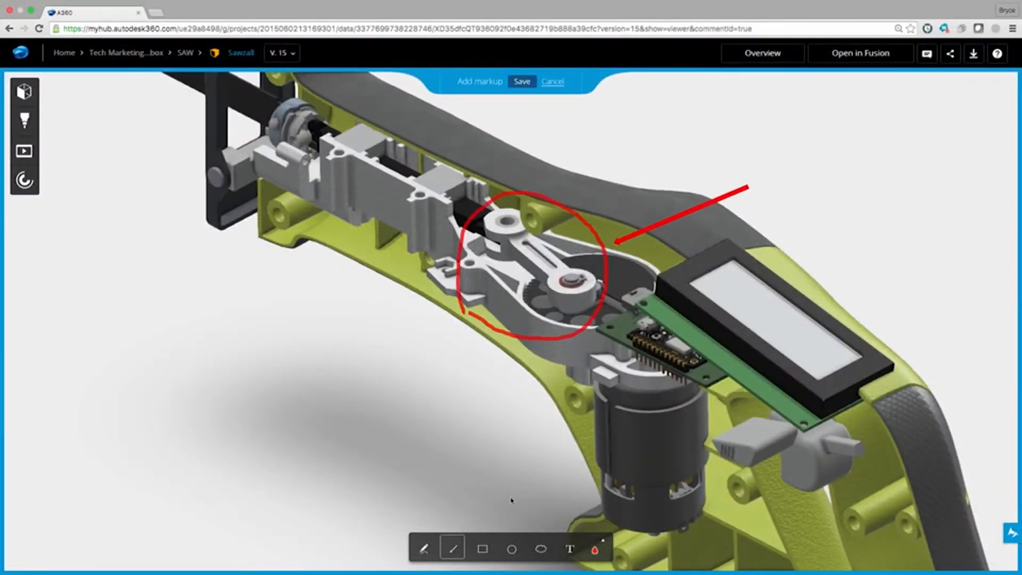
{"action": "type", "text": "Increase Length of Connecting Rod"}
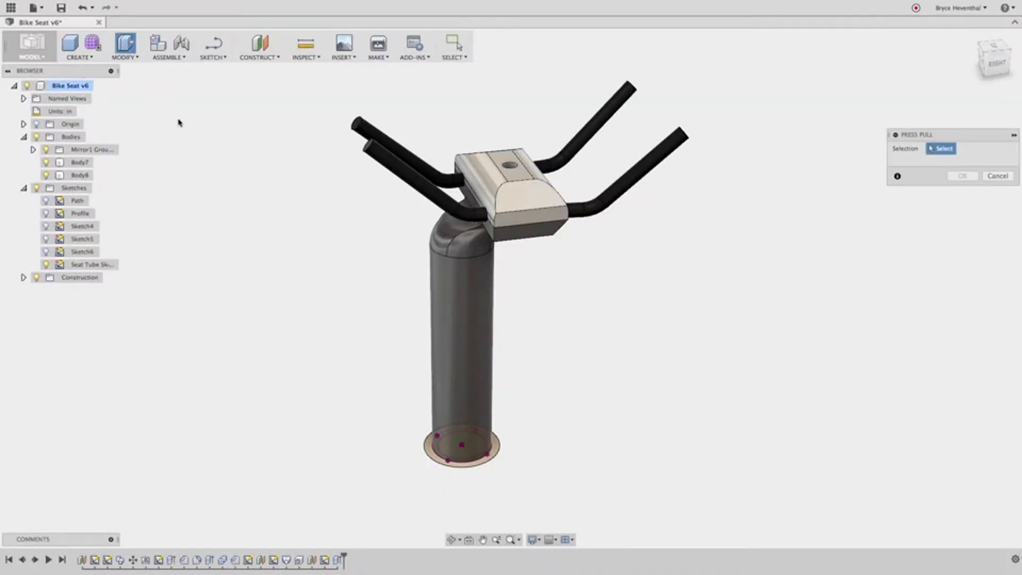
Extrude the post-base circle two-sided as a new component, distances 1.5 and 2.5
{"action": "left_click", "coordinate": [460, 445]}
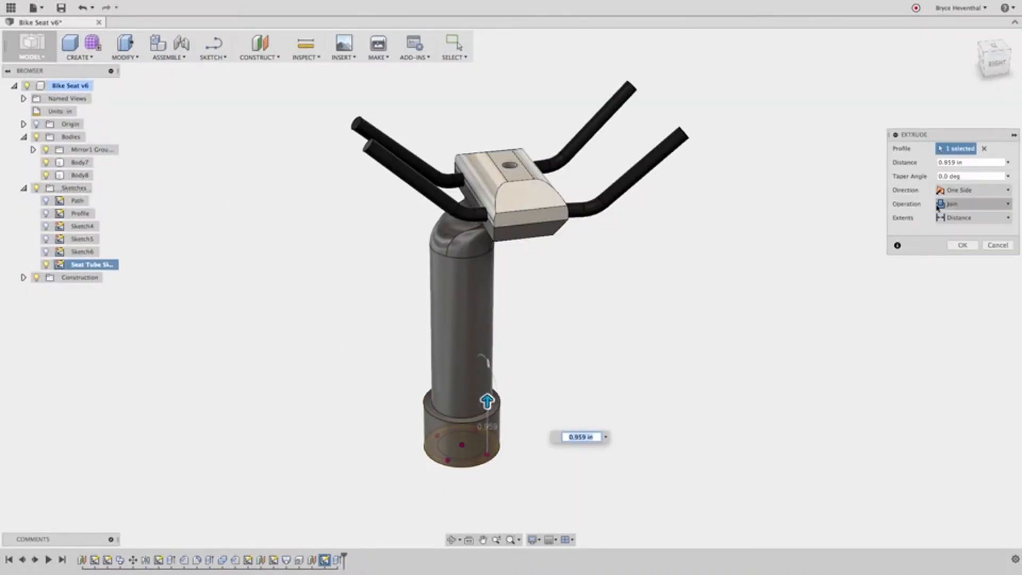
{"action": "left_click", "coordinate": [971, 203]}
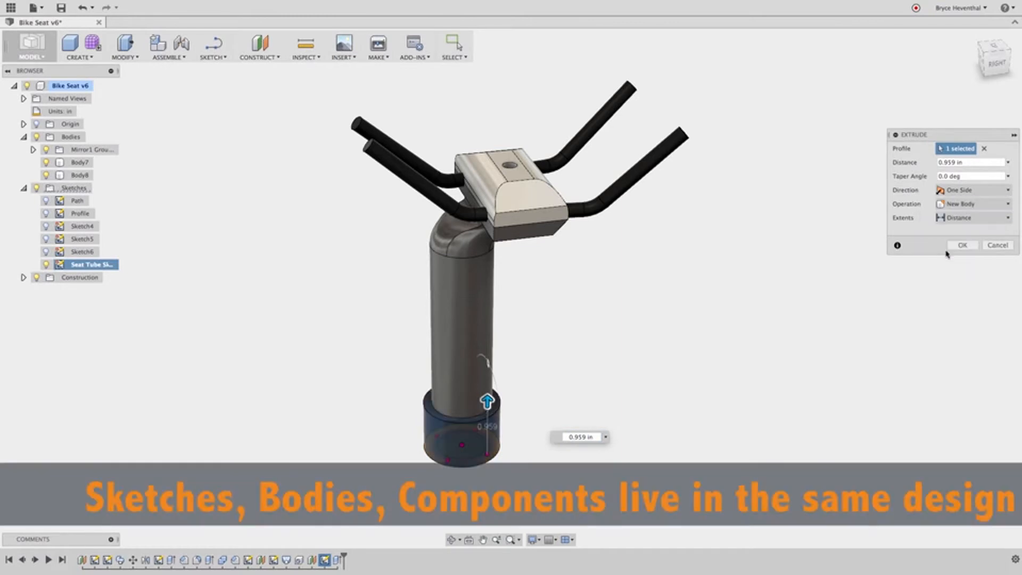
{"action": "left_click", "coordinate": [971, 203]}
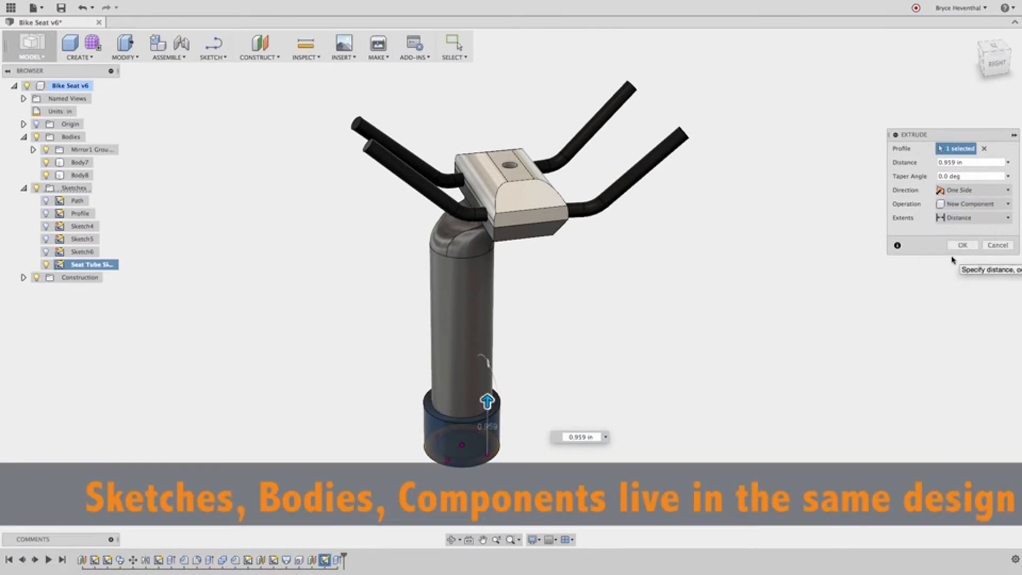
{"action": "type", "text": "1.5"}
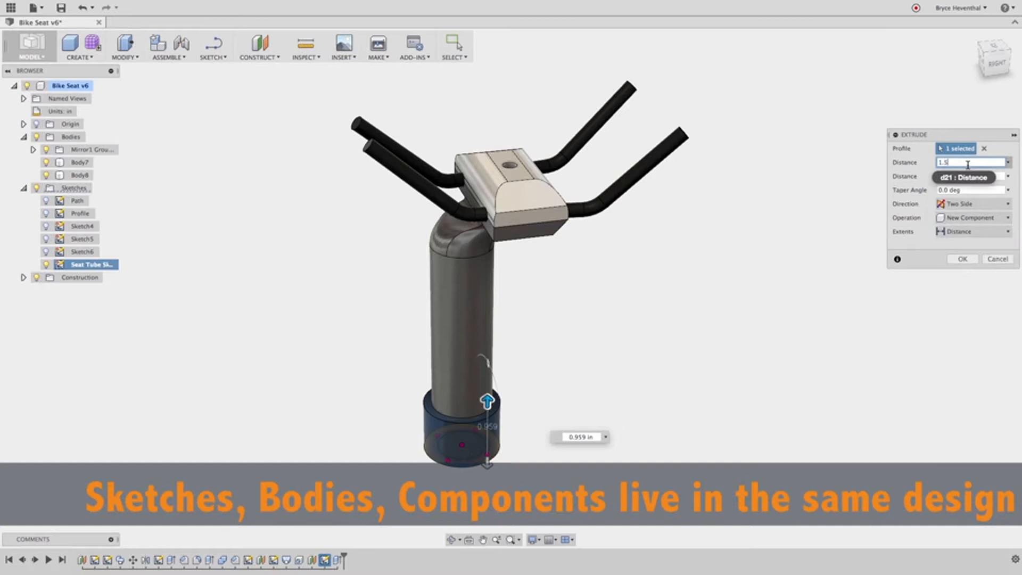
{"action": "type", "text": "2.5"}
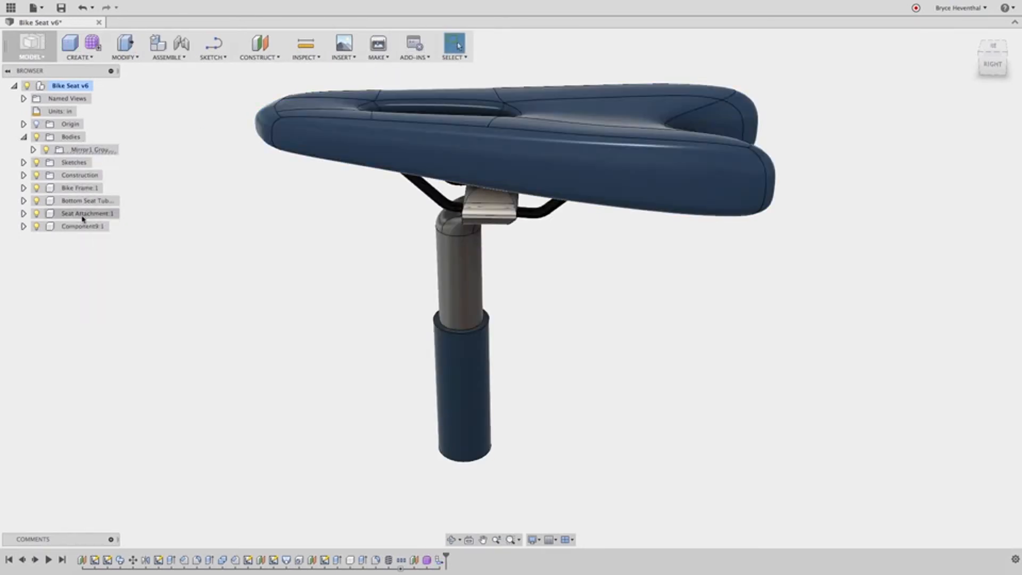
Activate Seat Attachment:1 from the Browser to edit its post and rails
{"action": "double_click", "coordinate": [82, 226]}
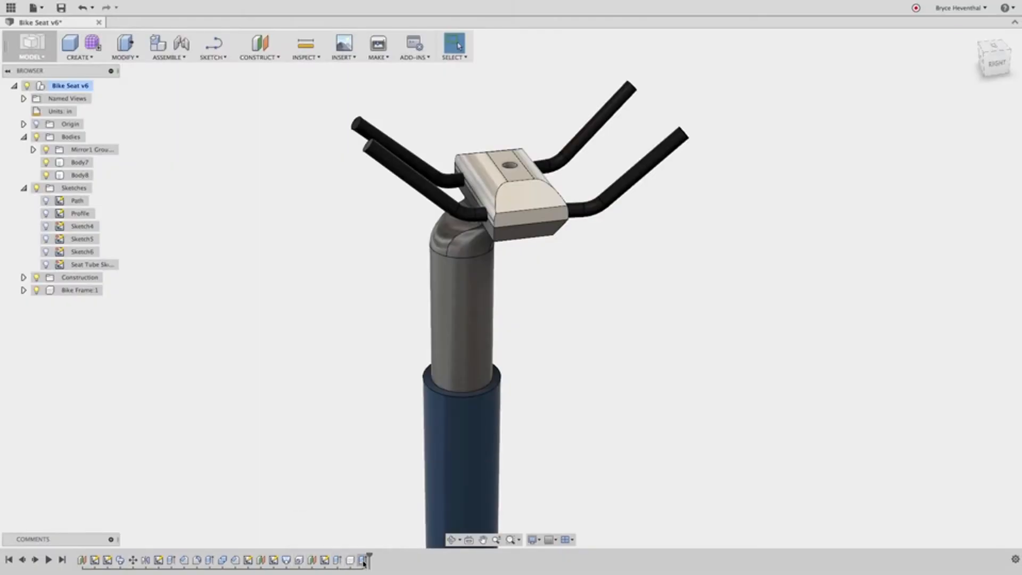
{"action": "mouse_move", "coordinate": [326, 560]}
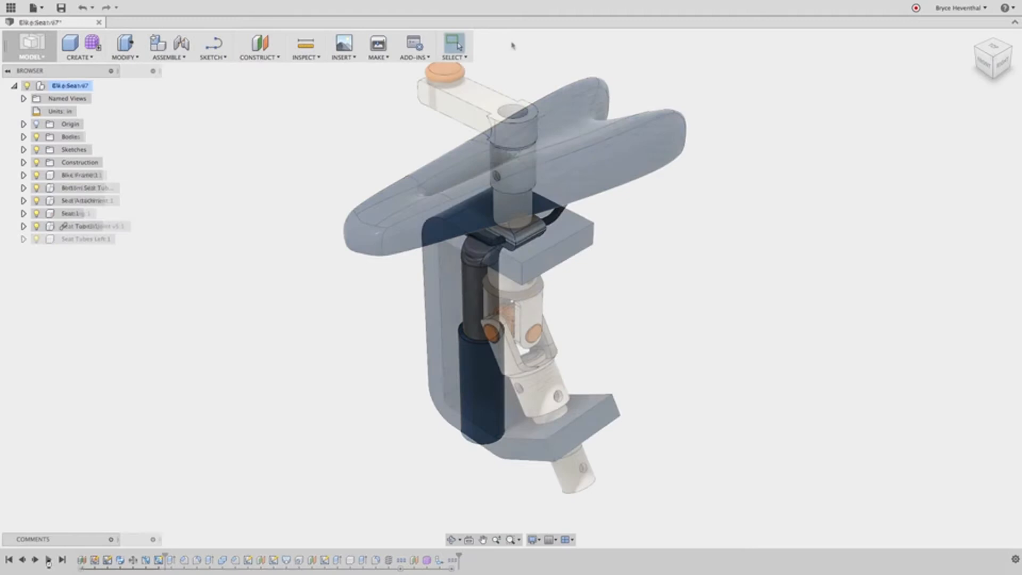
Add a revolute as-built joint positioned at the housing hole
{"action": "left_click", "coordinate": [167, 47]}
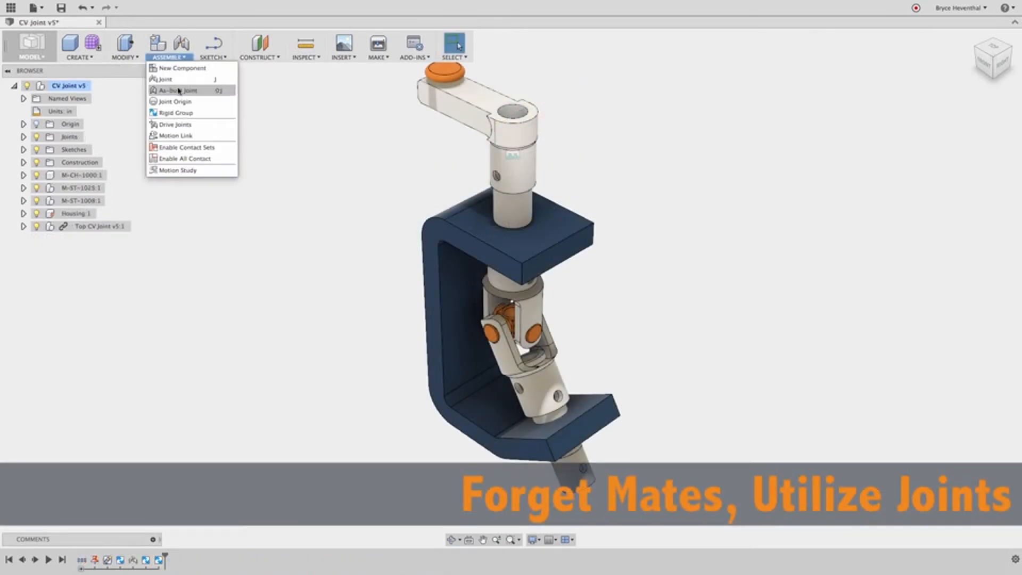
{"action": "left_click", "coordinate": [174, 90]}
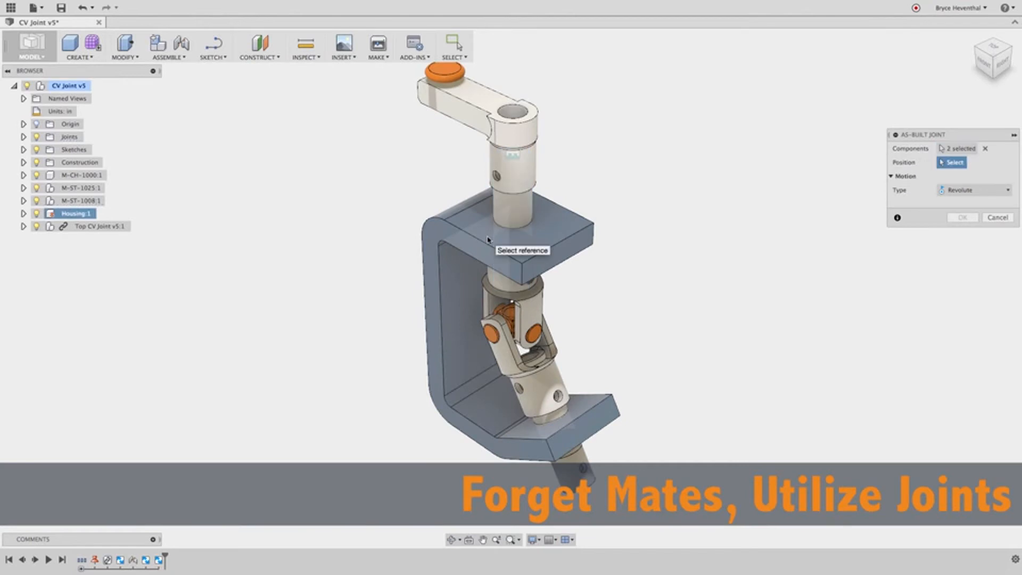
{"action": "left_click", "coordinate": [510, 215]}
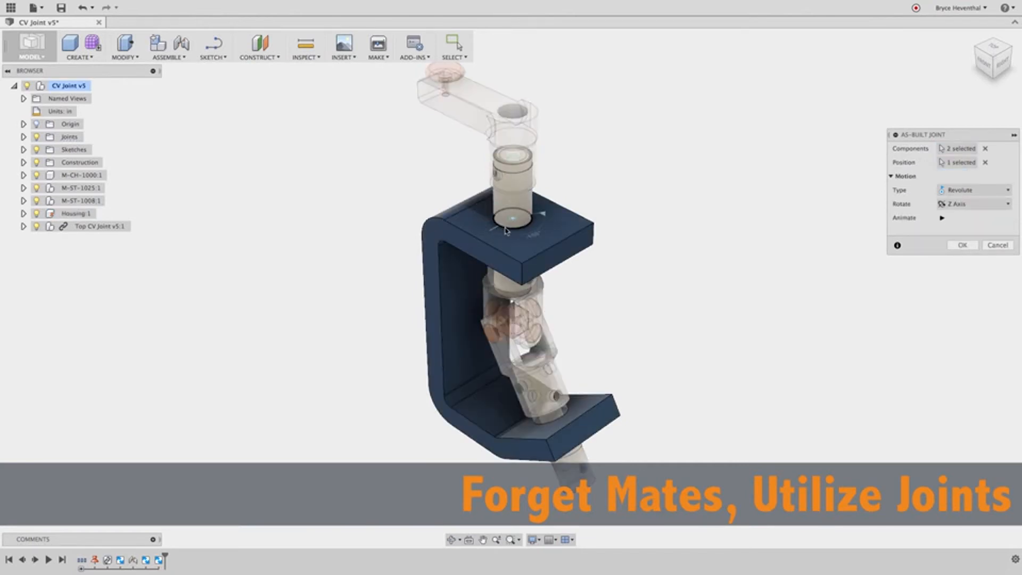
{"action": "left_click", "coordinate": [962, 245]}
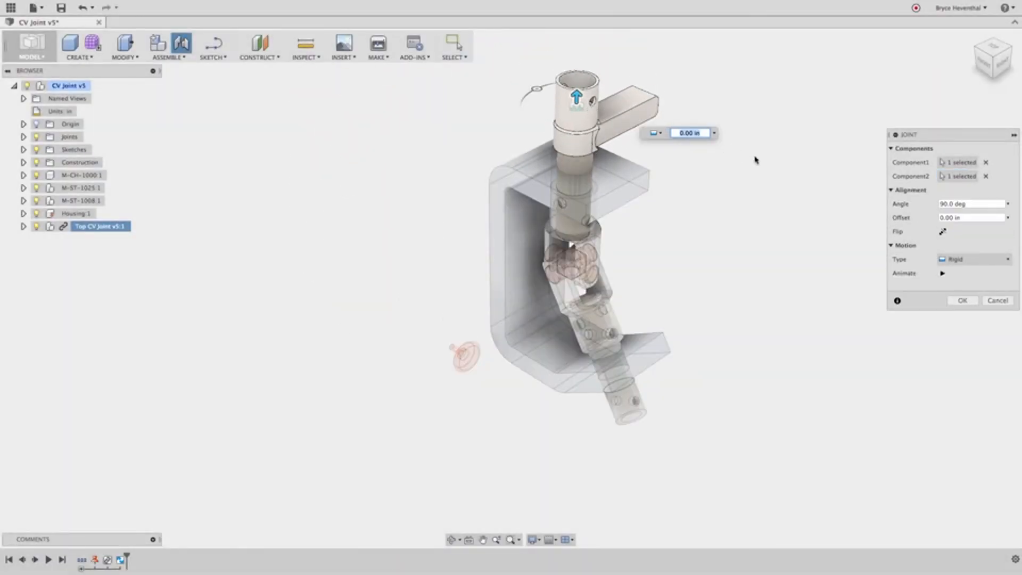
Joint the crank with flipped alignment and pick the universal joint pin as position
{"action": "left_click", "coordinate": [942, 232]}
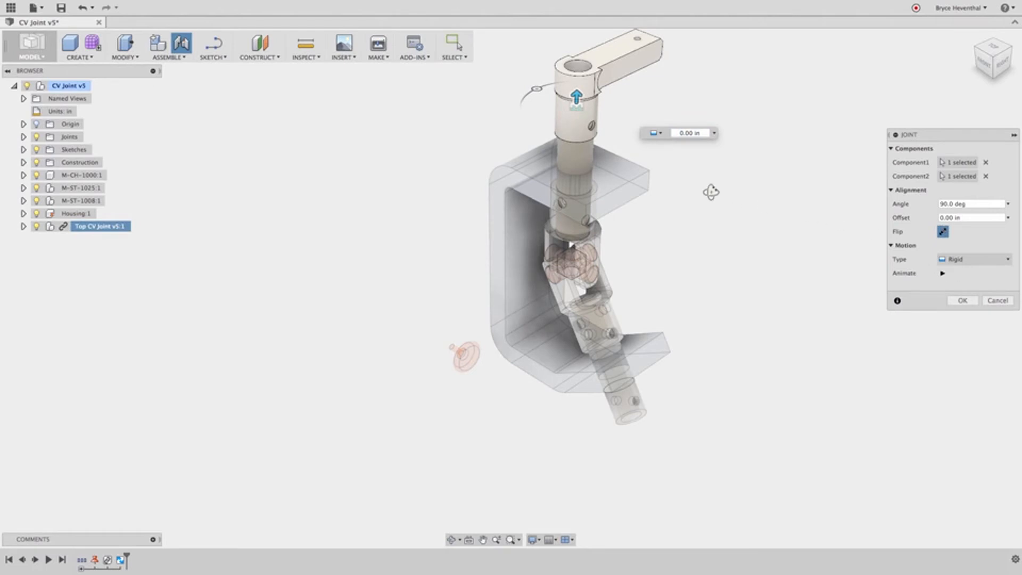
{"action": "left_click_drag", "start_coordinate": [576, 99], "coordinate": [531, 130]}
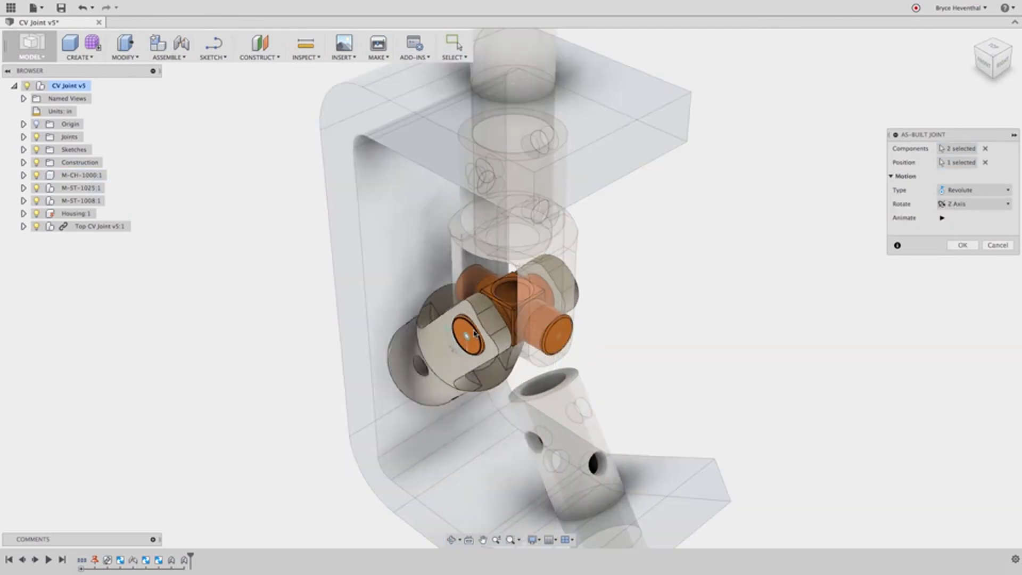
{"action": "left_click", "coordinate": [891, 176]}
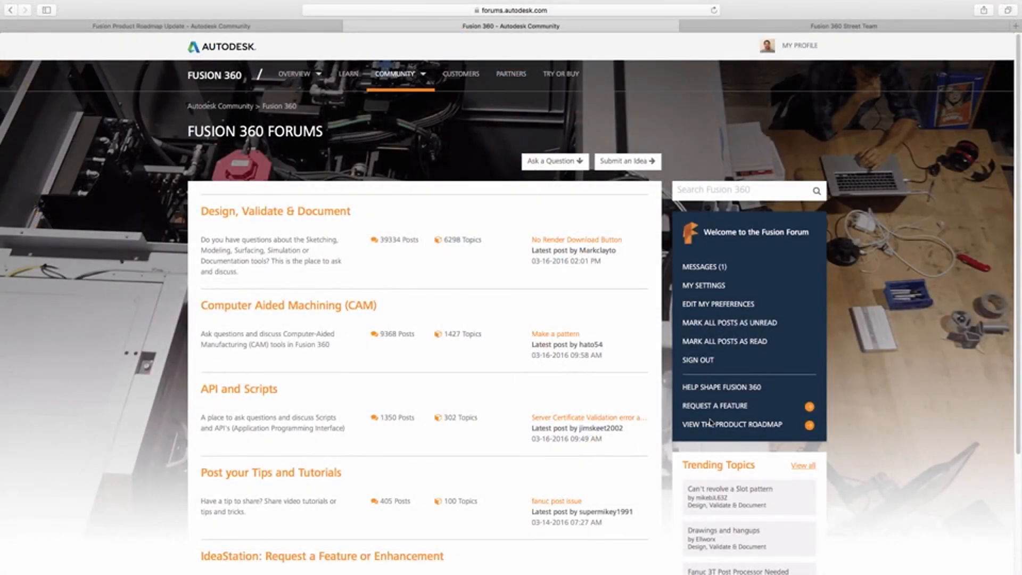
Open the product roadmap and read the 2016 Fusion 360 preview post
{"action": "left_click", "coordinate": [732, 424]}
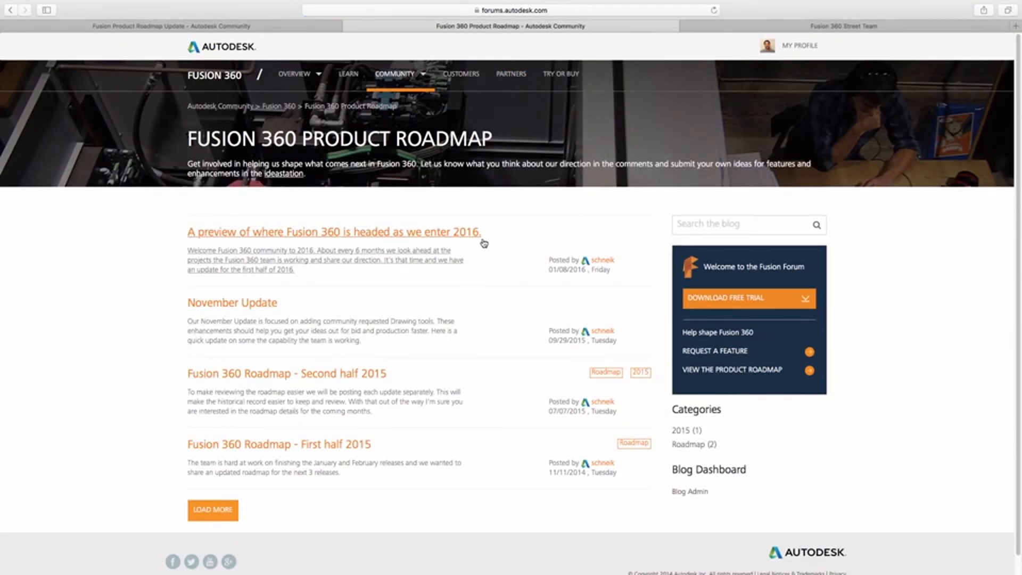
{"action": "left_click", "coordinate": [333, 232]}
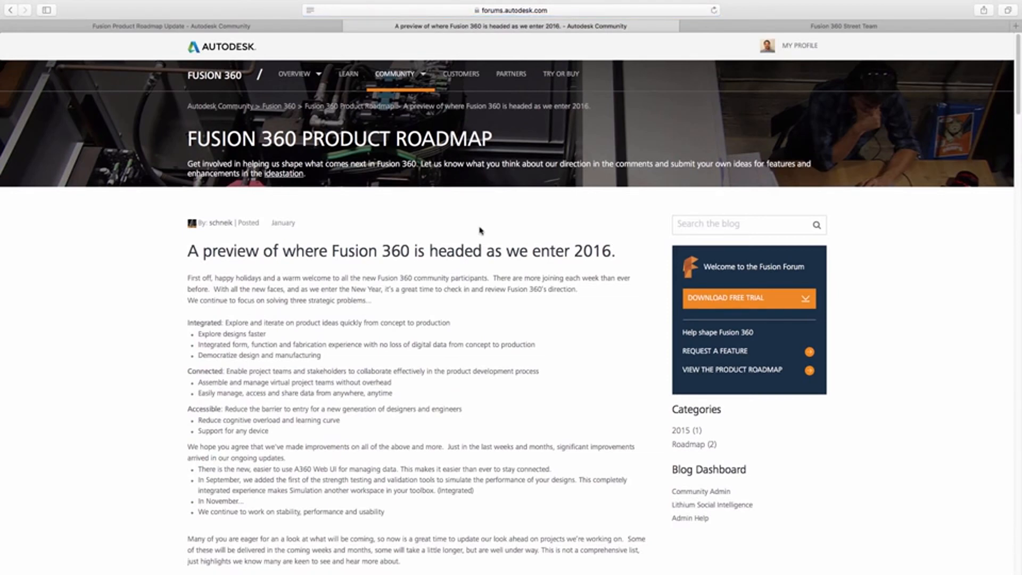
{"action": "scroll", "scroll_direction": "down", "scroll_amount": 3}
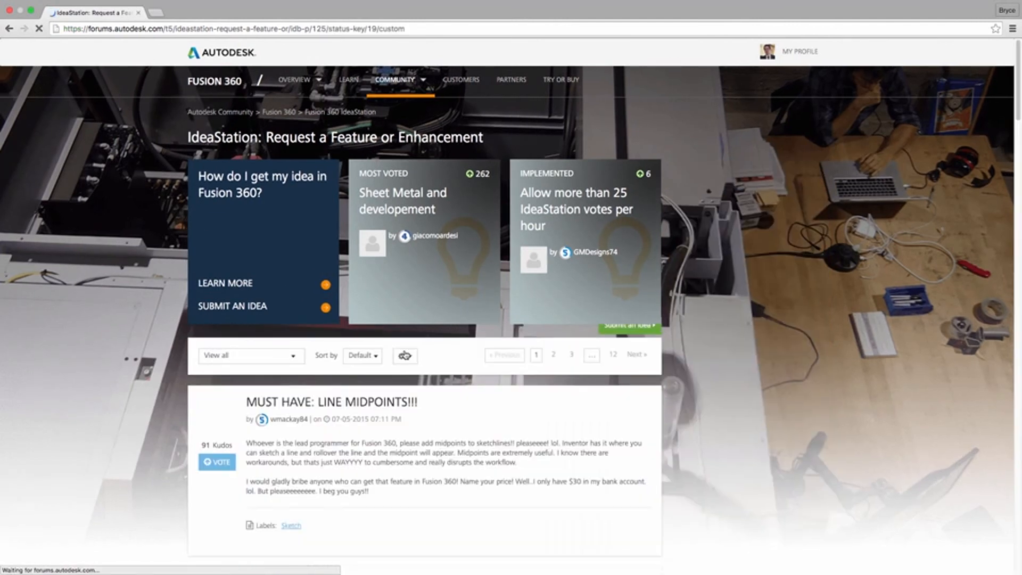
Scroll through the implemented feature requests on the IdeaStation page
{"action": "scroll", "scroll_direction": "down", "scroll_amount": 3}
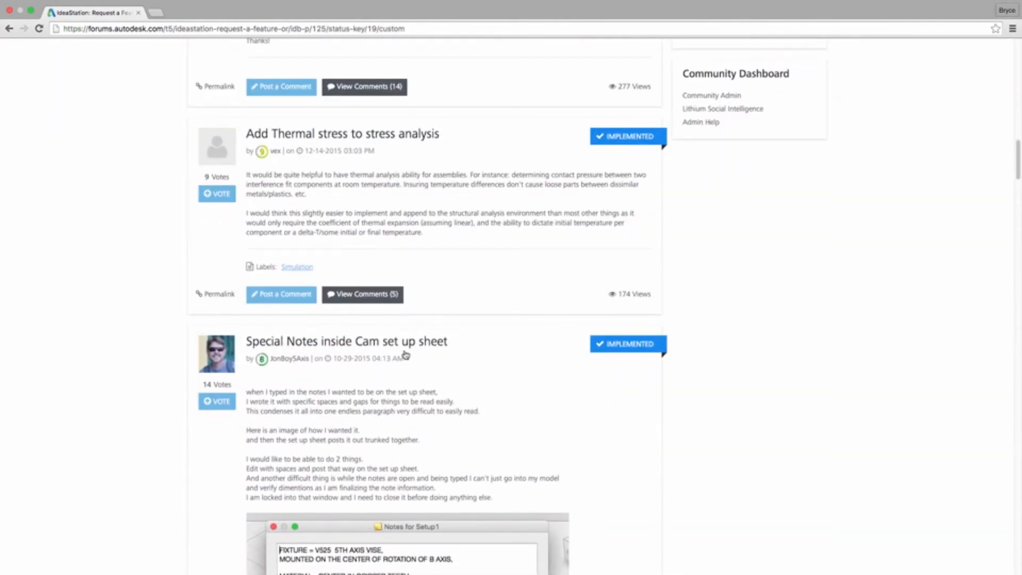
{"action": "scroll", "scroll_direction": "down", "scroll_amount": 3}
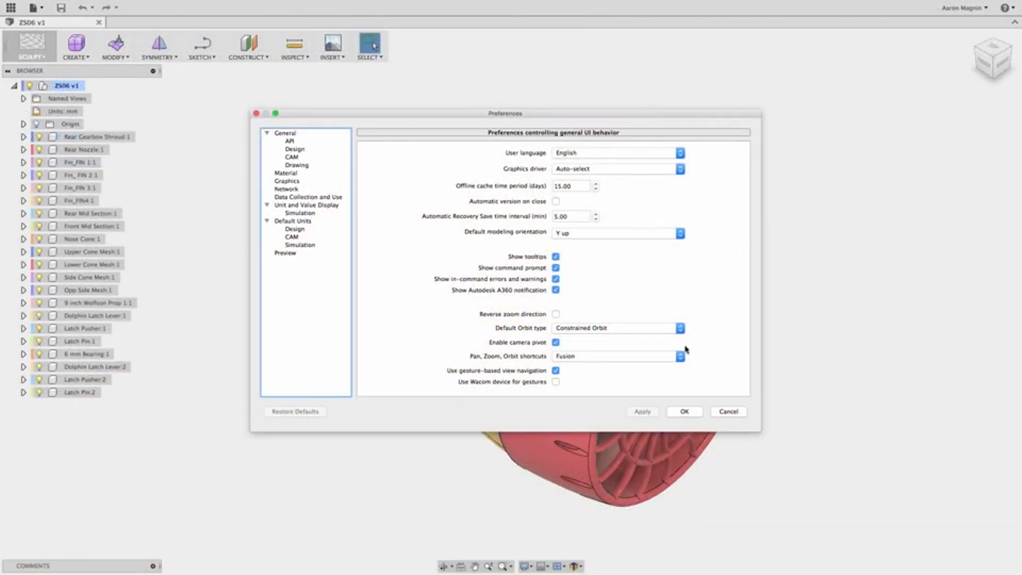
List the Pan, Zoom, Orbit shortcut schemes: Fusion, Alias, Inventor, Solidworks
{"action": "left_click", "coordinate": [680, 356]}
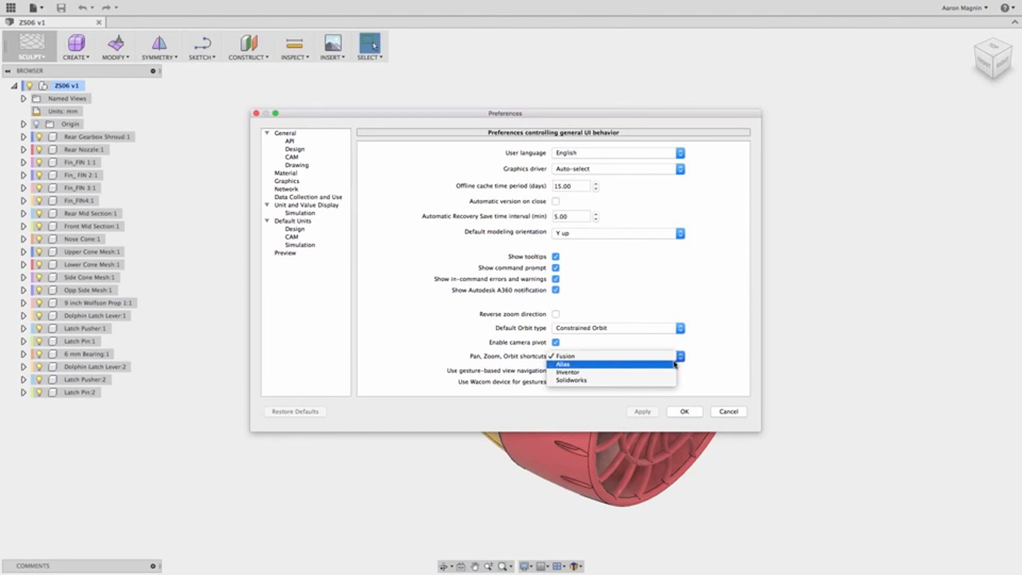